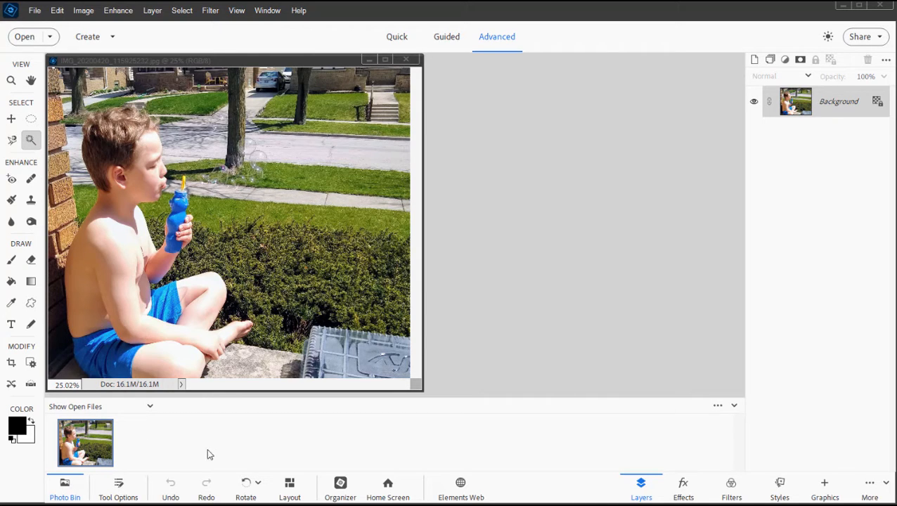
pyautogui.moveTo(245, 435)
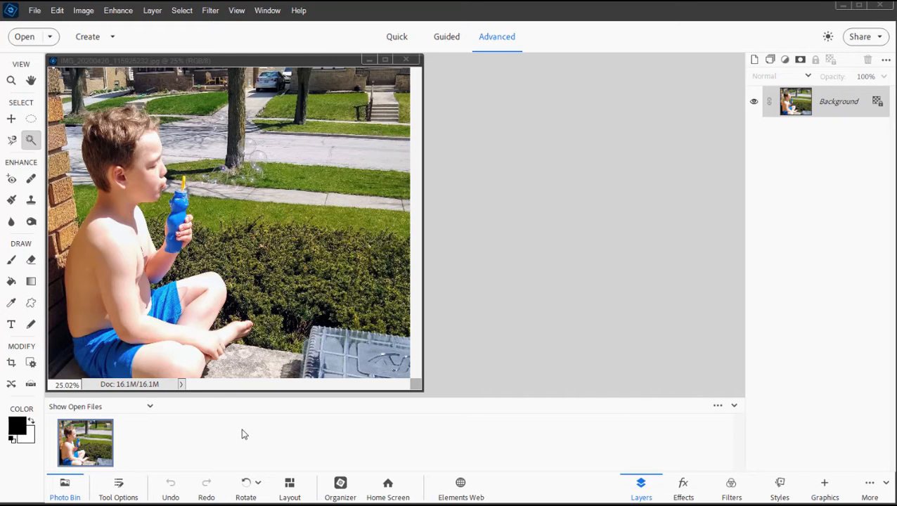
pyautogui.moveTo(243, 432)
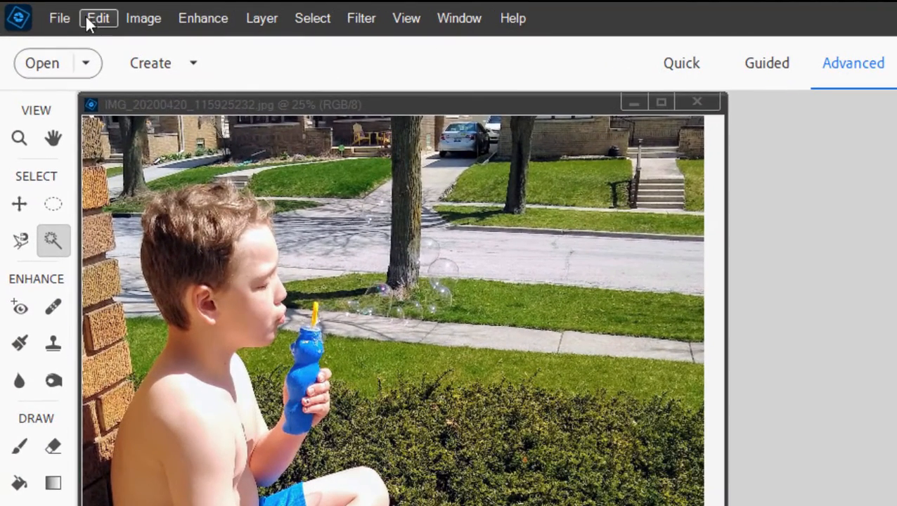
# Set the UI Mode preference to Dark and acknowledge the relaunch notice
pyautogui.click(98, 18)
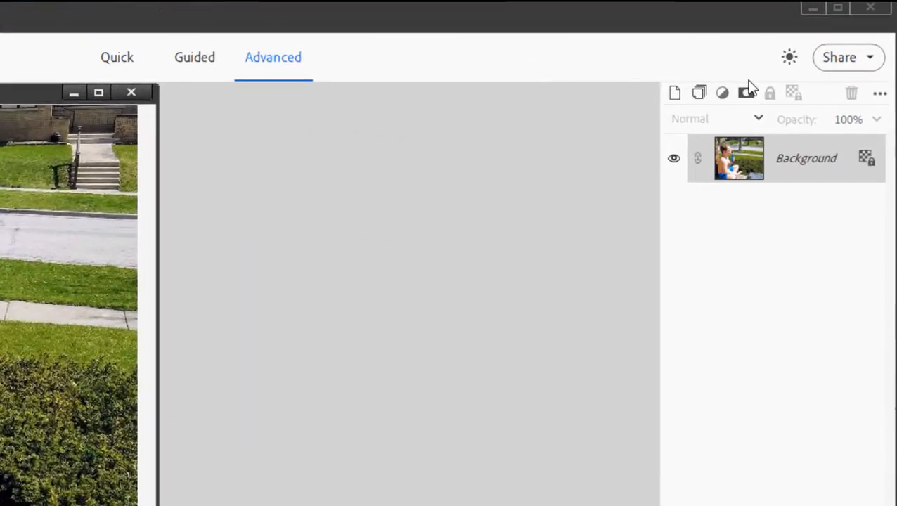
pyautogui.click(789, 57)
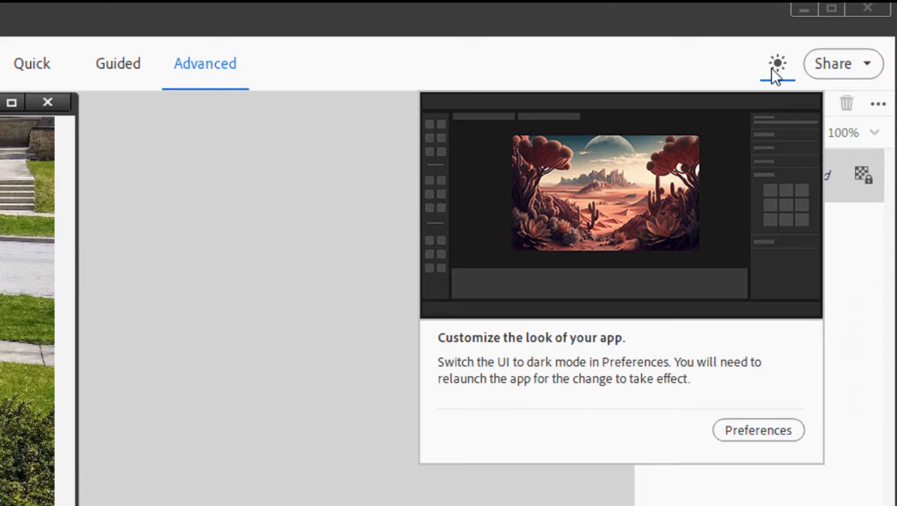
pyautogui.click(758, 430)
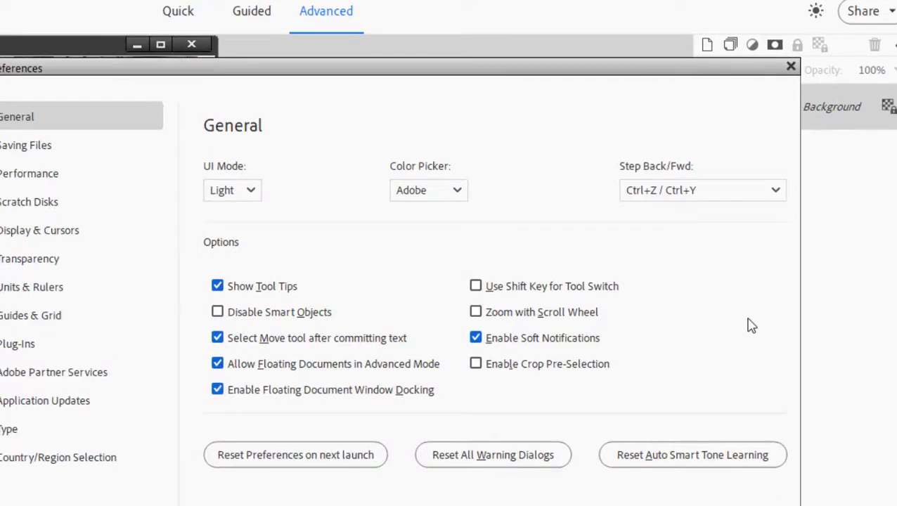
pyautogui.click(352, 117)
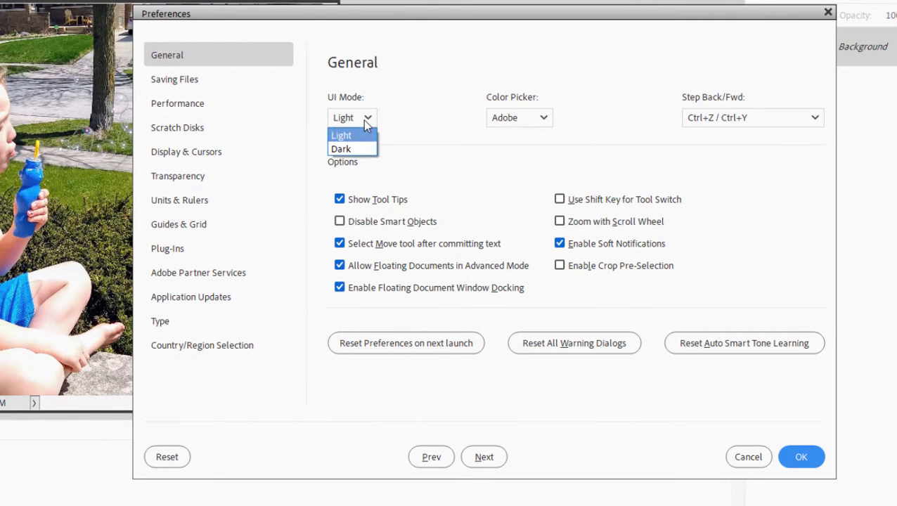
pyautogui.click(341, 148)
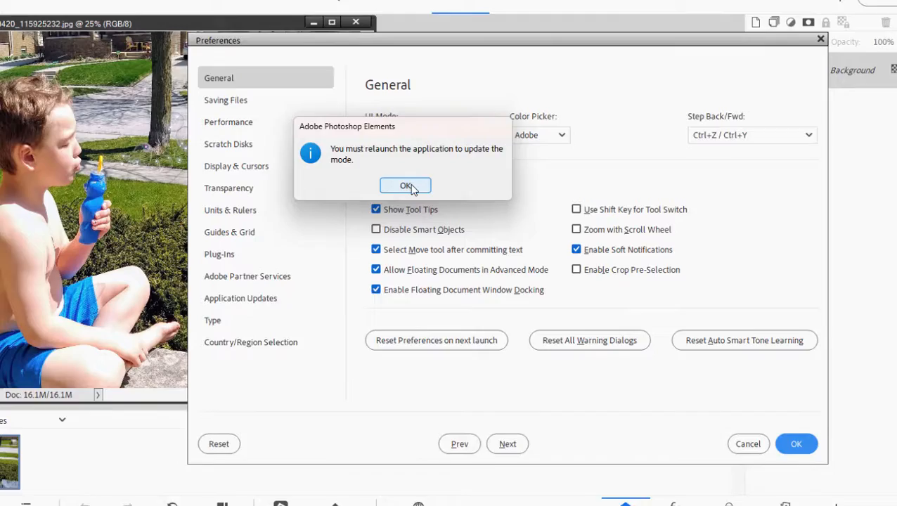
pyautogui.click(405, 185)
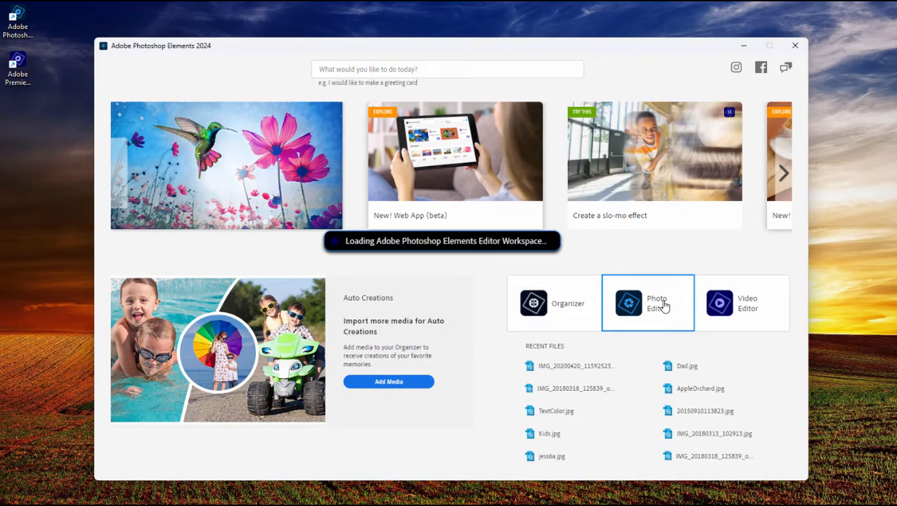
# Launch the Photo Editor and reopen the recent IMG_2020 bubble-blowing boy photo
pyautogui.click(646, 302)
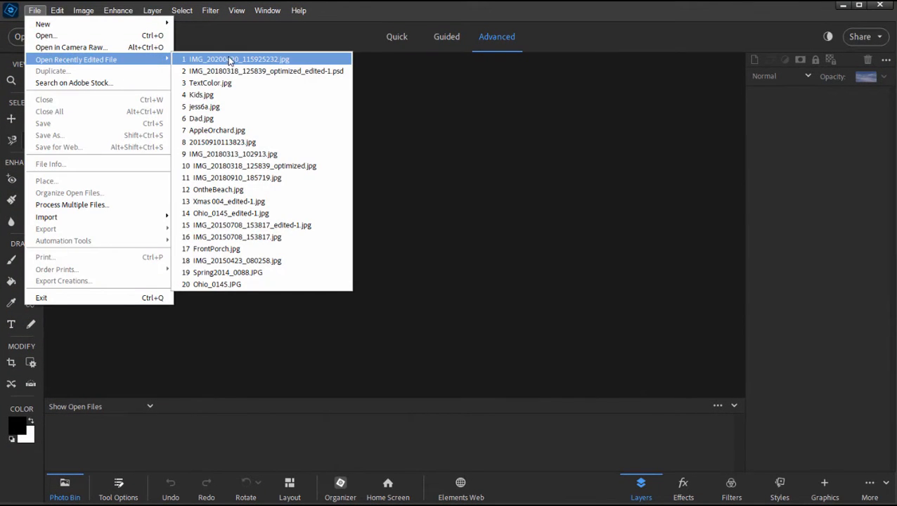
pyautogui.click(237, 59)
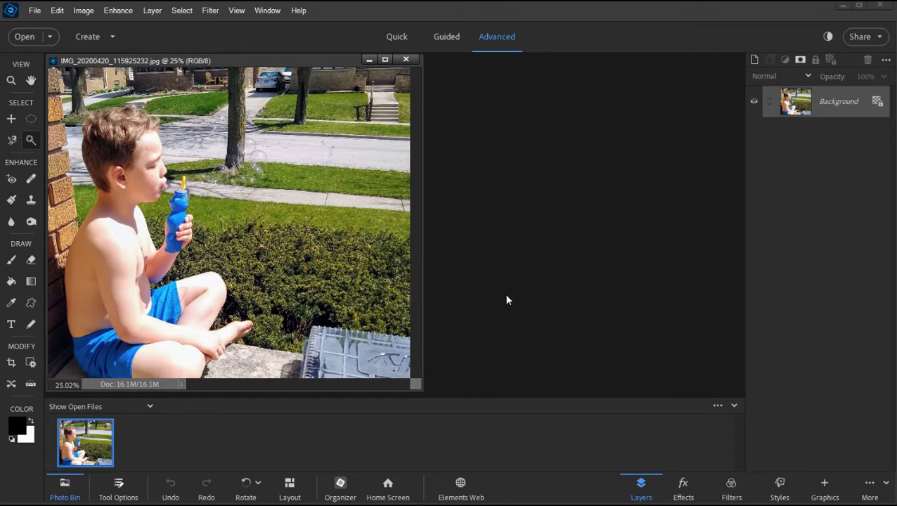
pyautogui.moveTo(471, 292)
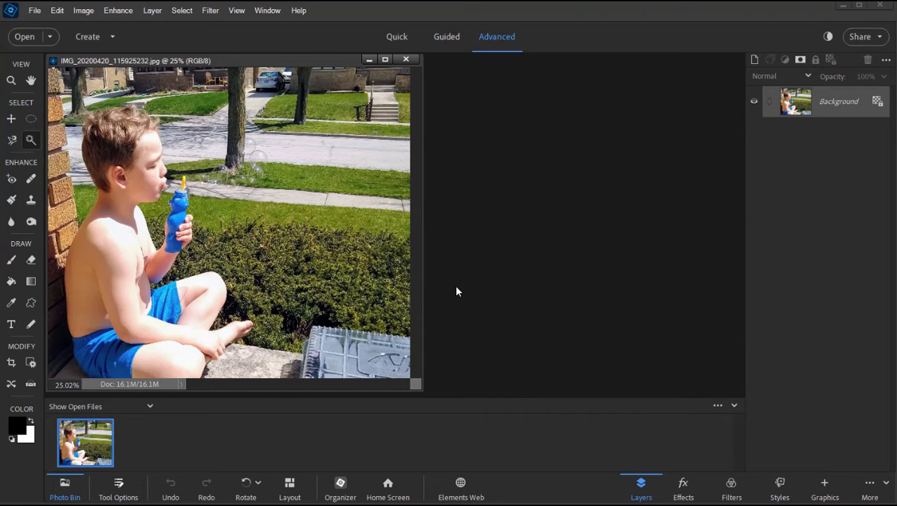
pyautogui.moveTo(453, 291)
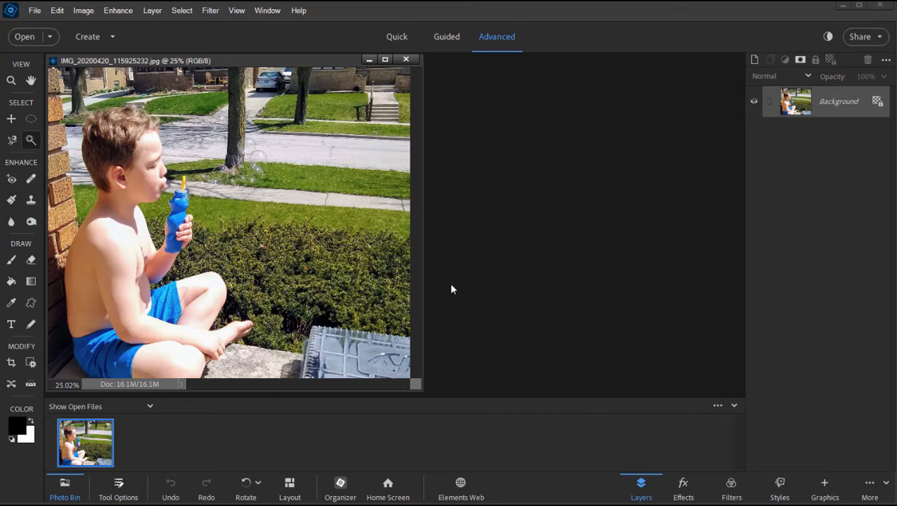
pyautogui.moveTo(789, 55)
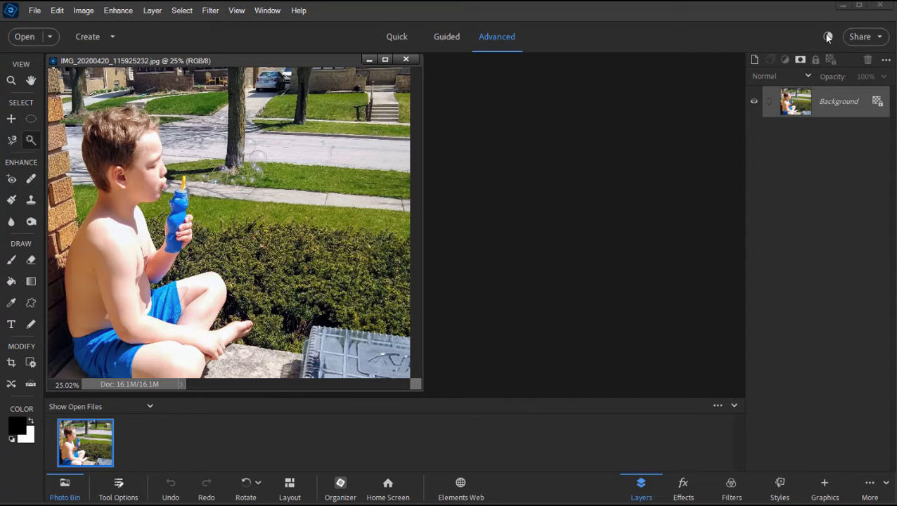
# Set the UI Mode back to Light, relaunch the Photo Editor, and open recent files
pyautogui.click(828, 36)
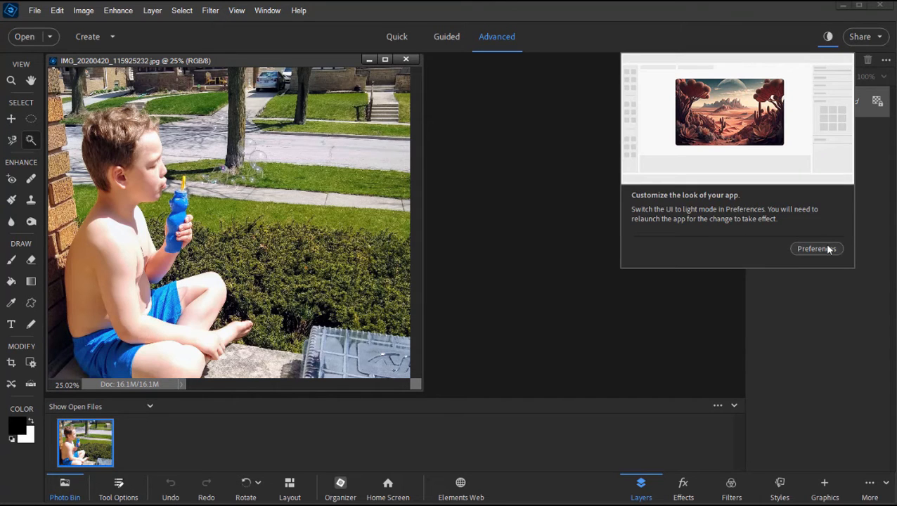
pyautogui.click(815, 248)
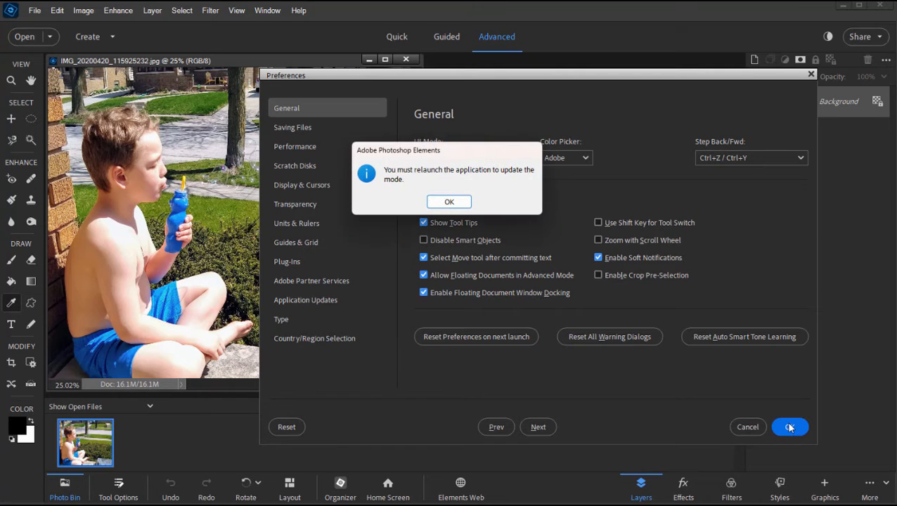
pyautogui.click(449, 202)
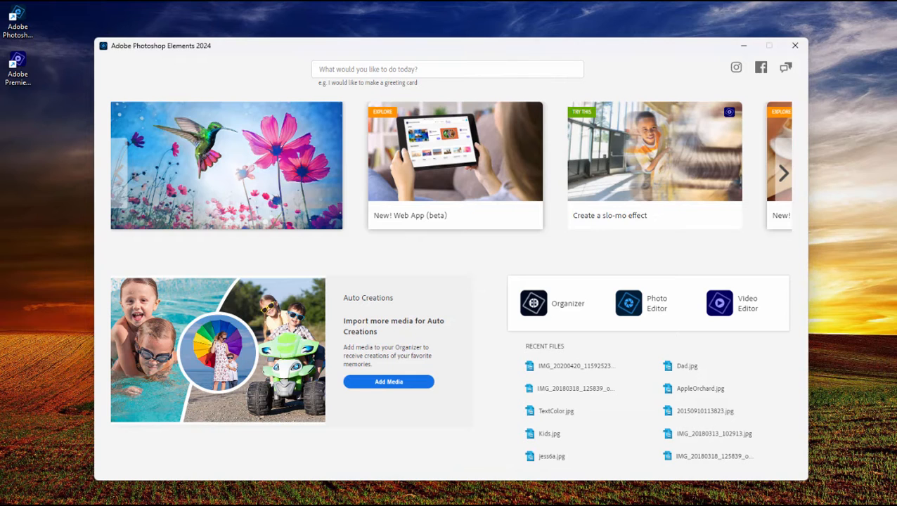
pyautogui.click(647, 303)
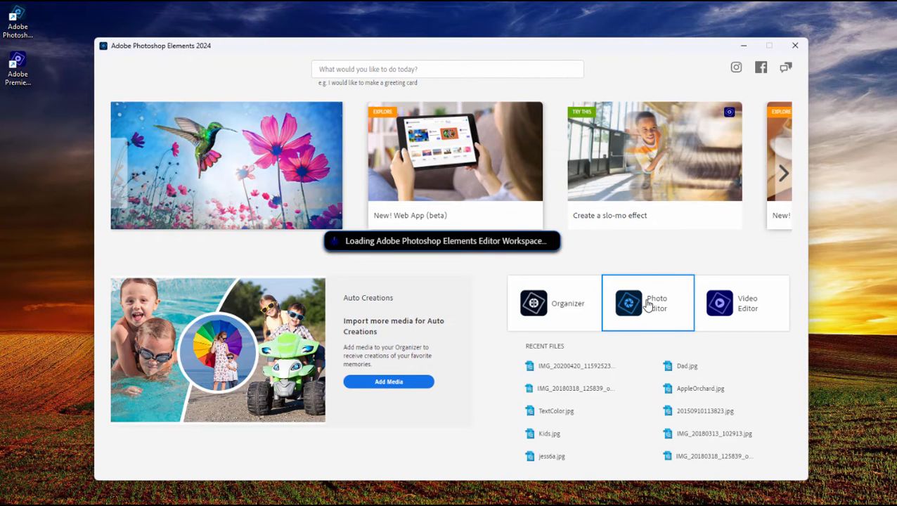
pyautogui.click(628, 303)
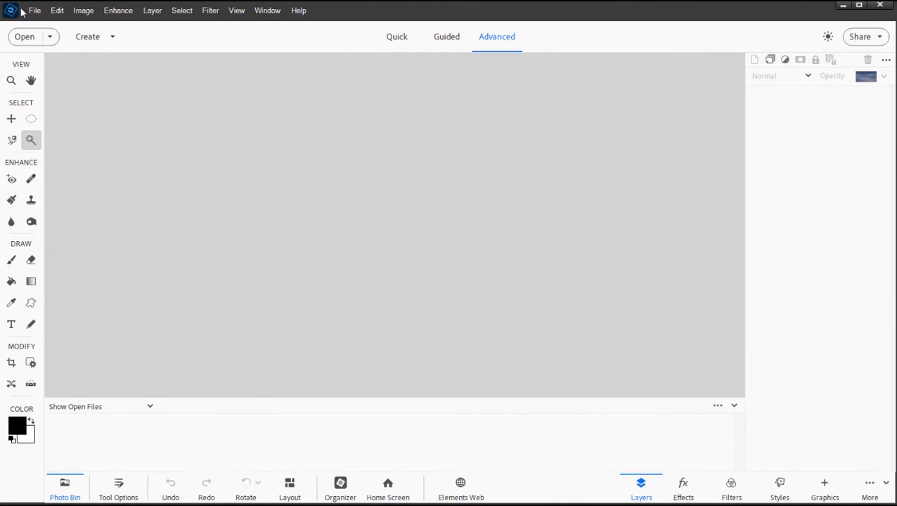
pyautogui.click(34, 10)
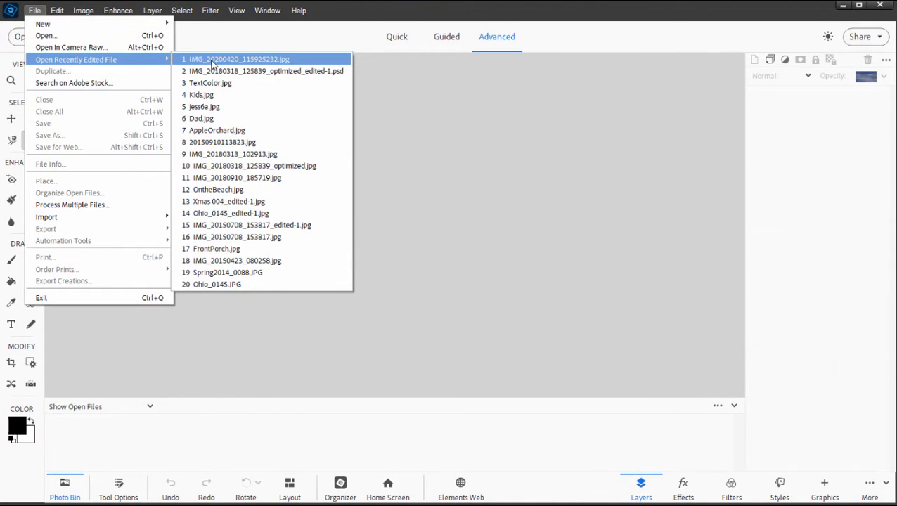
# Reopen the bubble-blowing boy photo and use Select > Subject to select the boy
pyautogui.click(237, 58)
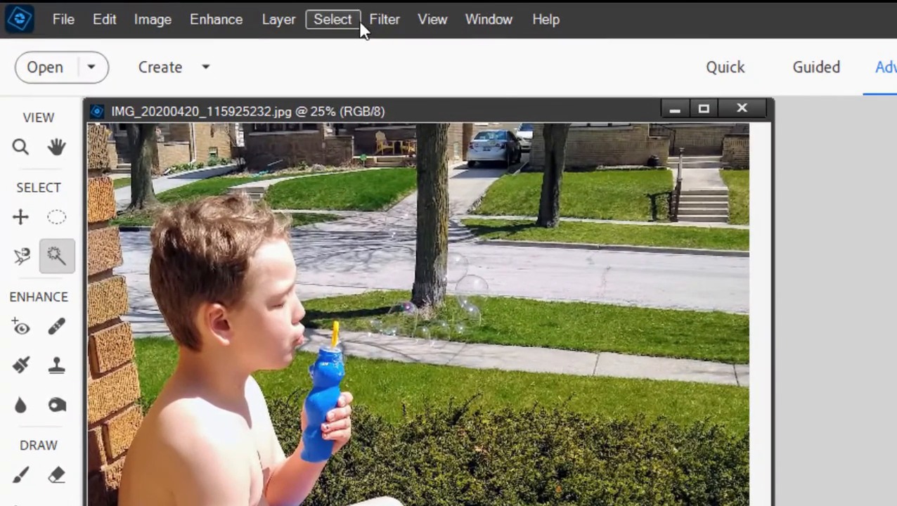
pyautogui.click(333, 19)
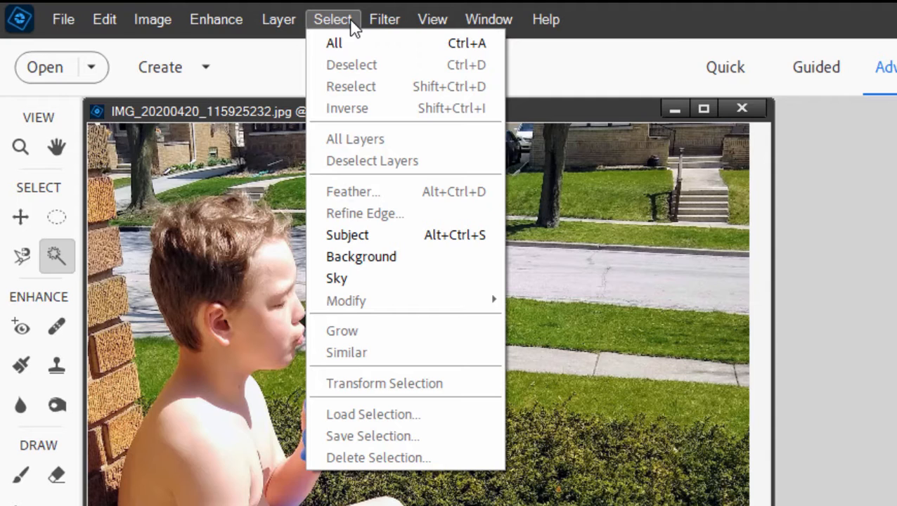
pyautogui.moveTo(347, 235)
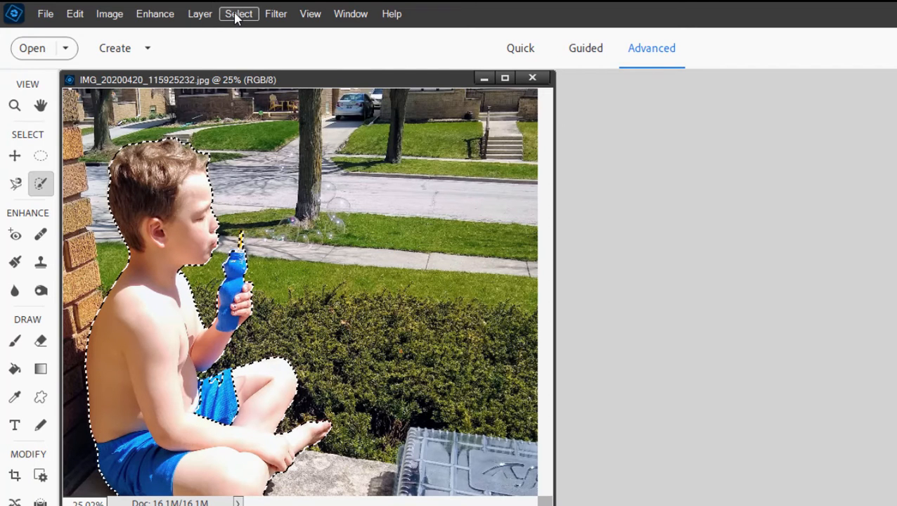
# Select the background, discarding the boy selection, then deselect everything
pyautogui.click(238, 13)
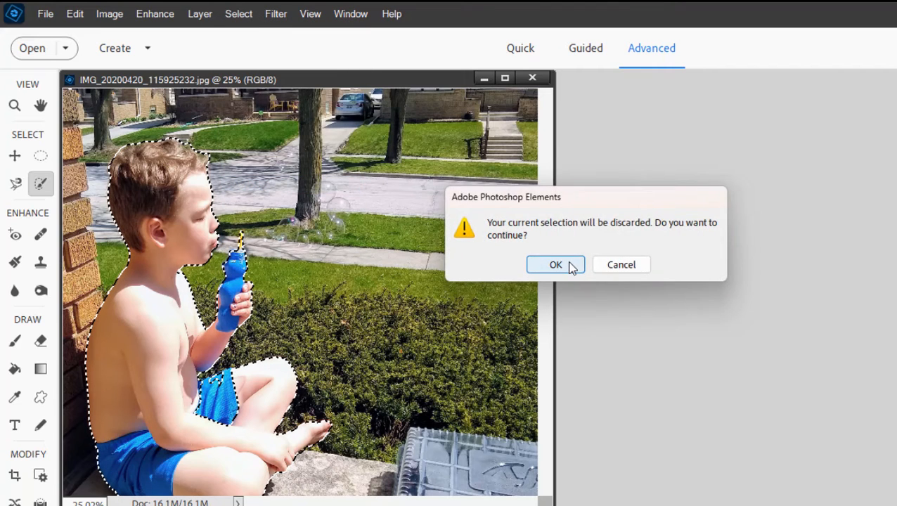
pyautogui.click(555, 265)
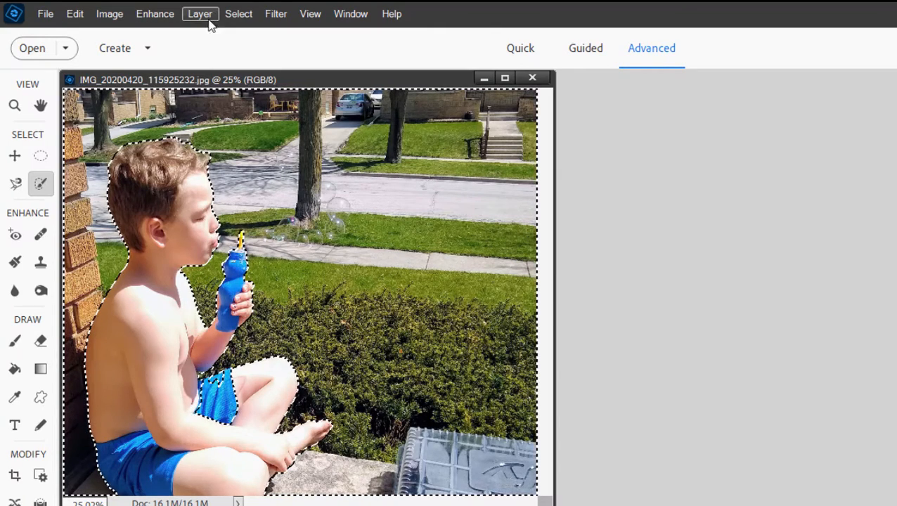
pyautogui.click(238, 13)
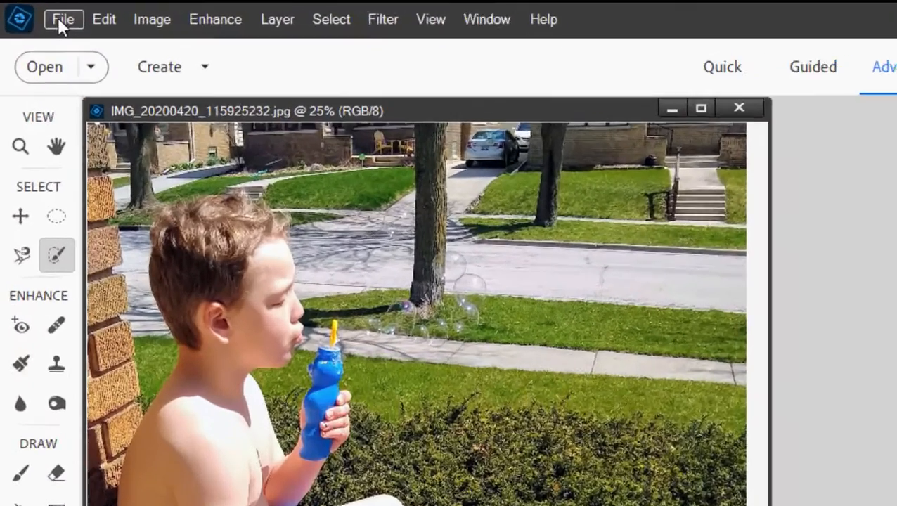
# Open the Adobe Stock panel with File > Search on Adobe Stock
pyautogui.click(63, 19)
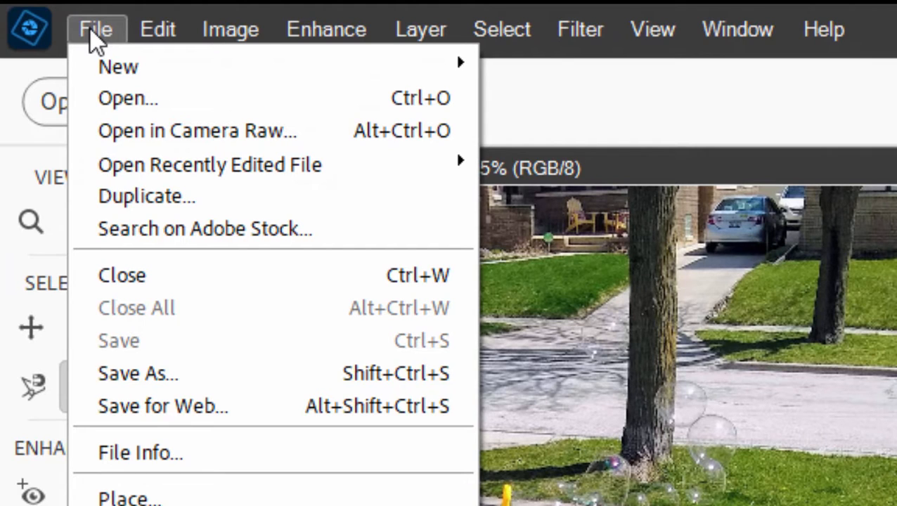
pyautogui.moveTo(209, 163)
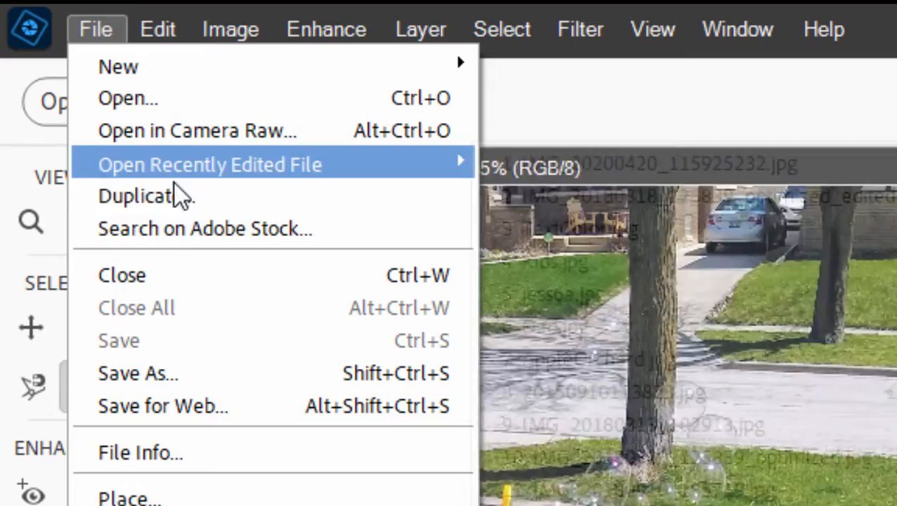
pyautogui.moveTo(204, 228)
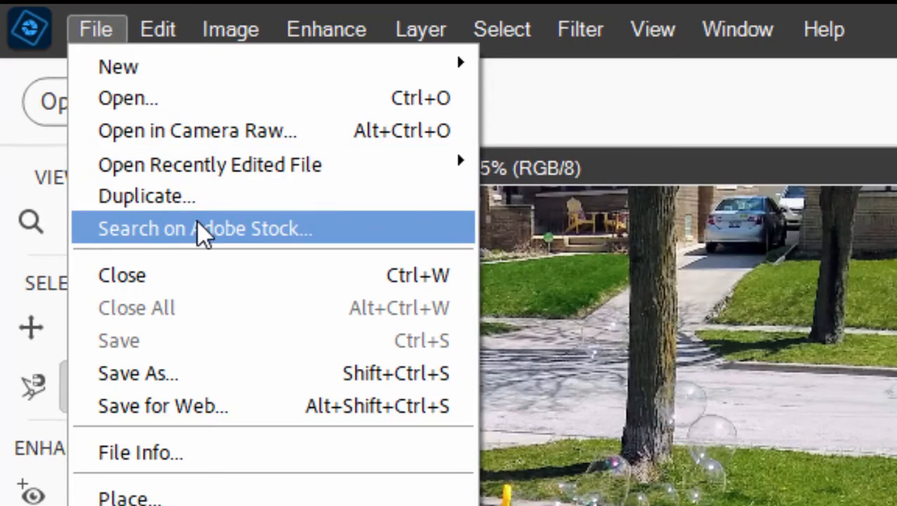
pyautogui.click(204, 229)
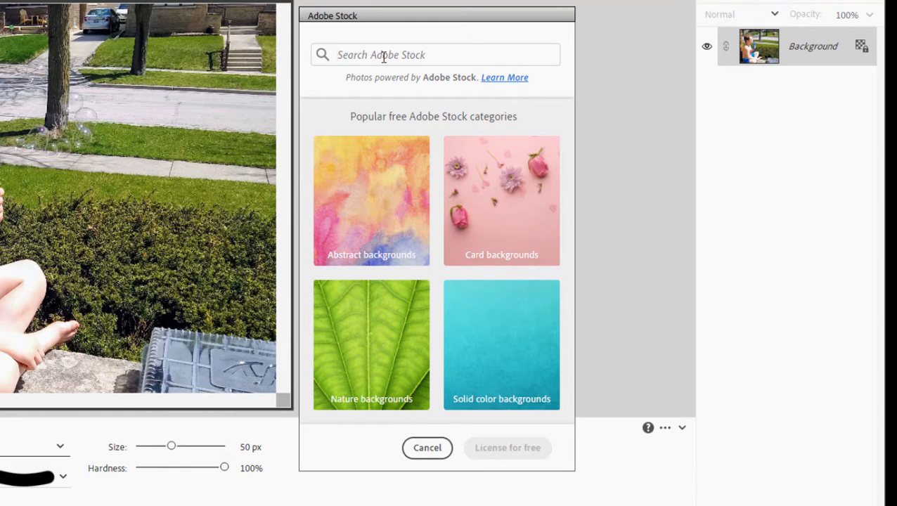
# Search Adobe Stock for sky, browse the results, then search for puppies
pyautogui.write('sky')
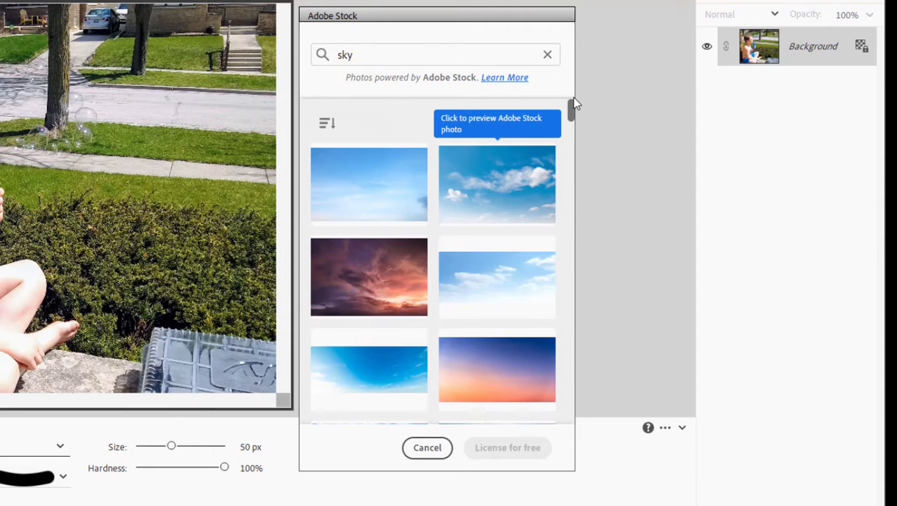
pyautogui.scroll(-3)
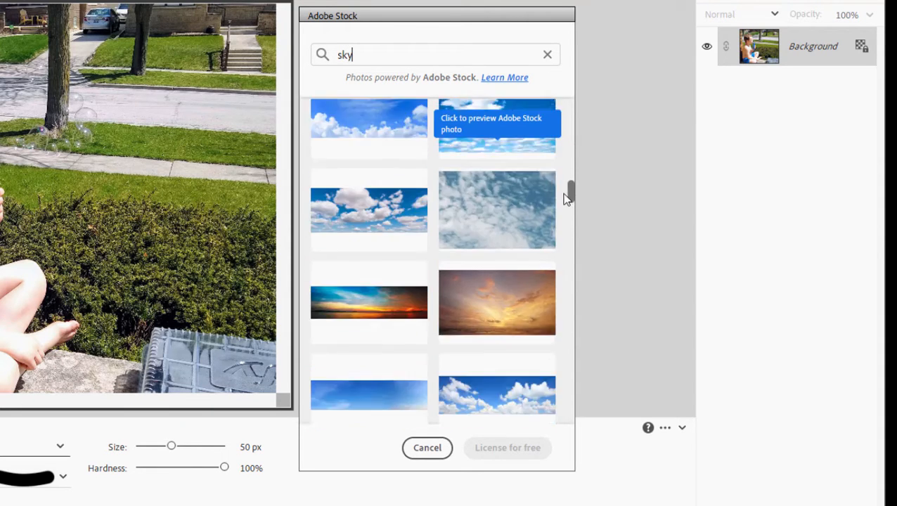
pyautogui.scroll(-3)
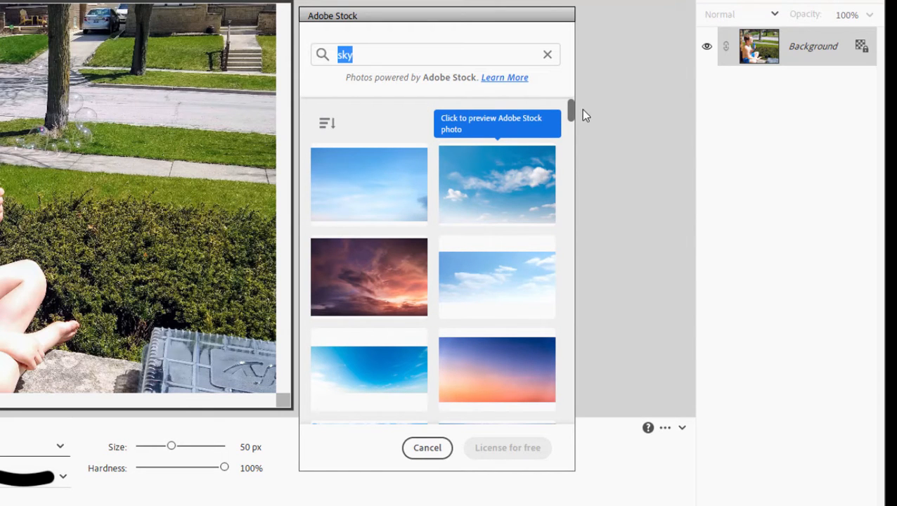
pyautogui.write('puppies')
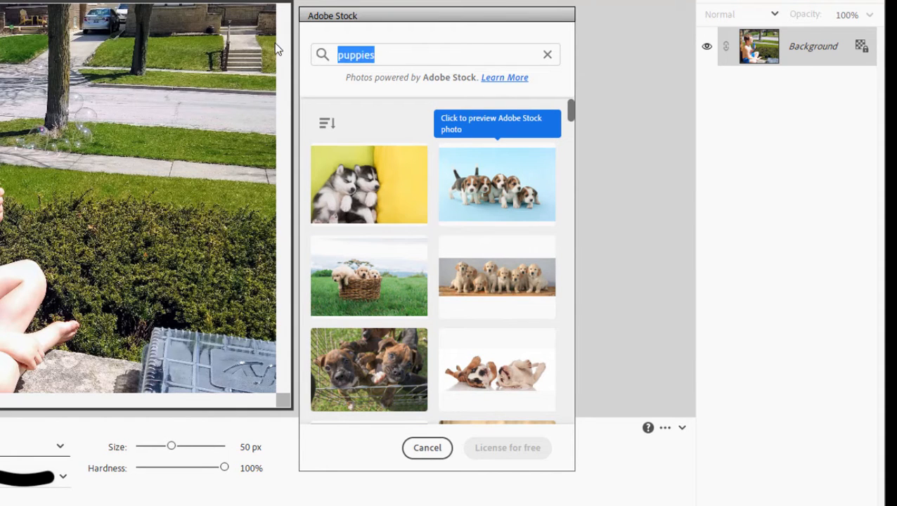
# Search Adobe Stock for love and scroll through the photo results
pyautogui.write('love')
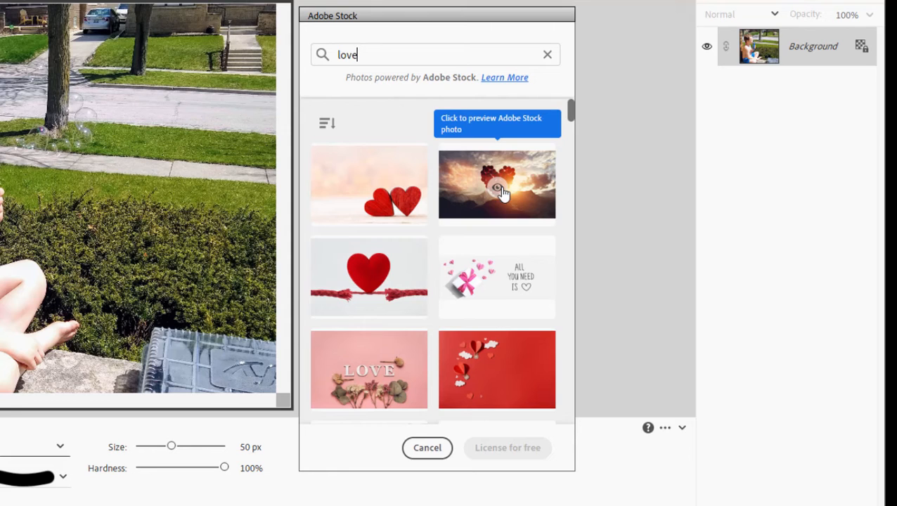
pyautogui.scroll(-3)
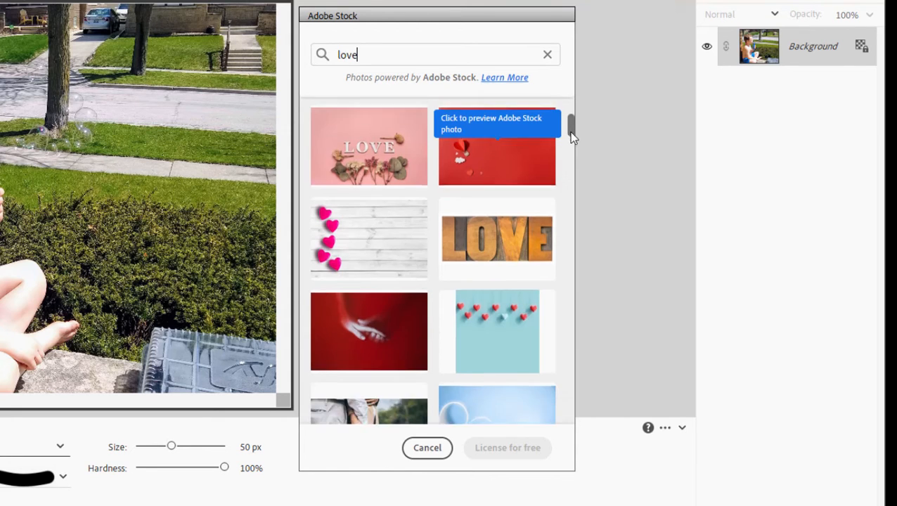
pyautogui.scroll(-3)
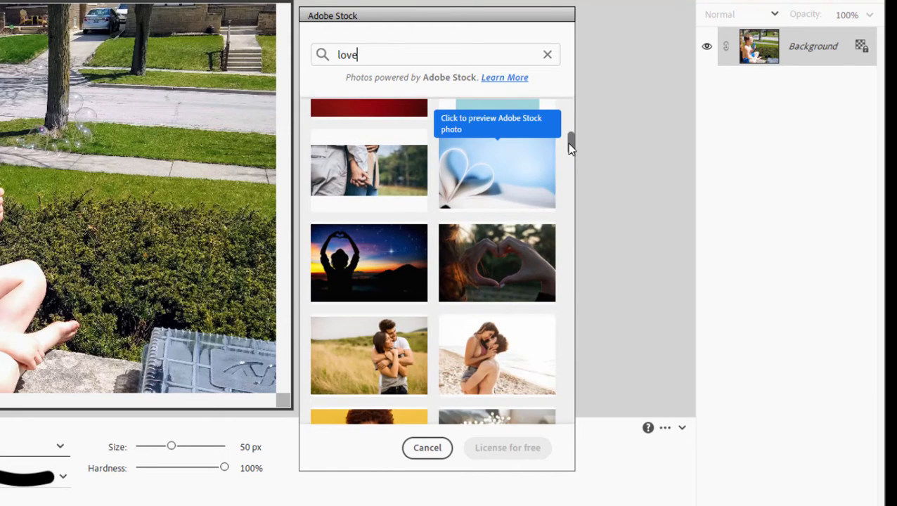
pyautogui.scroll(-3)
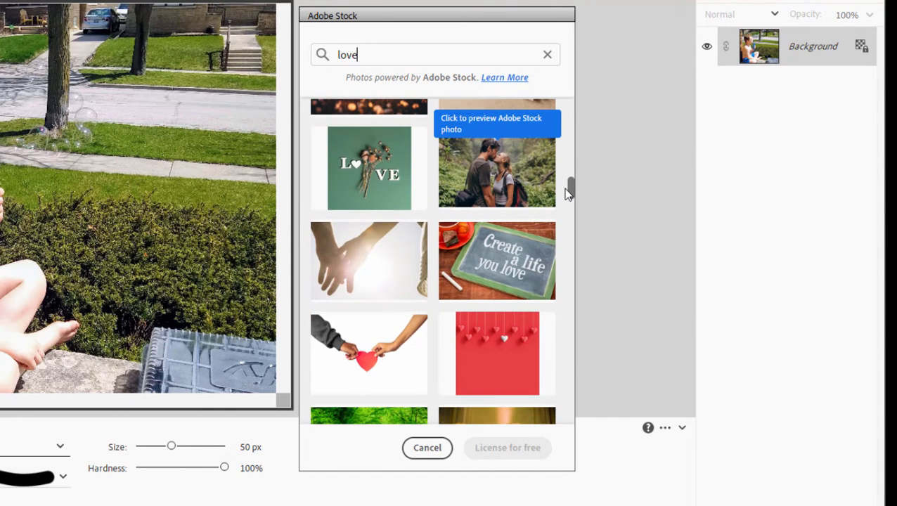
pyautogui.scroll(-3)
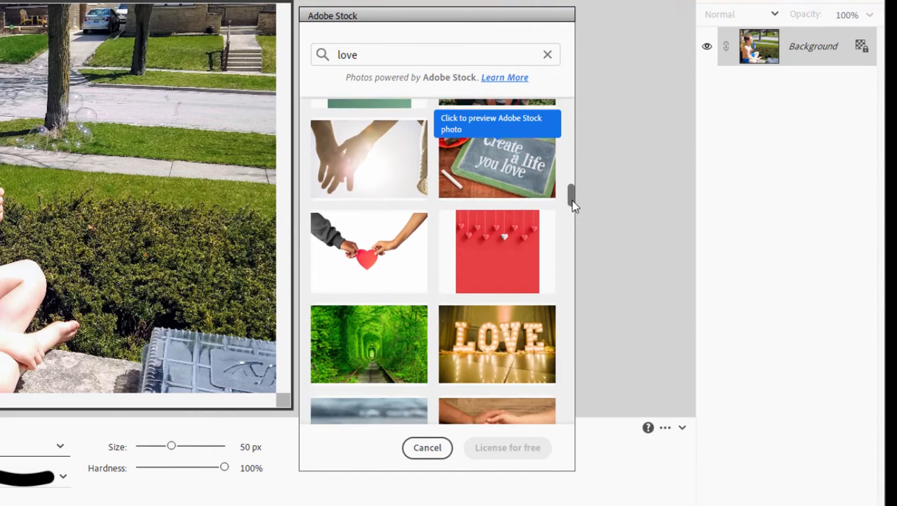